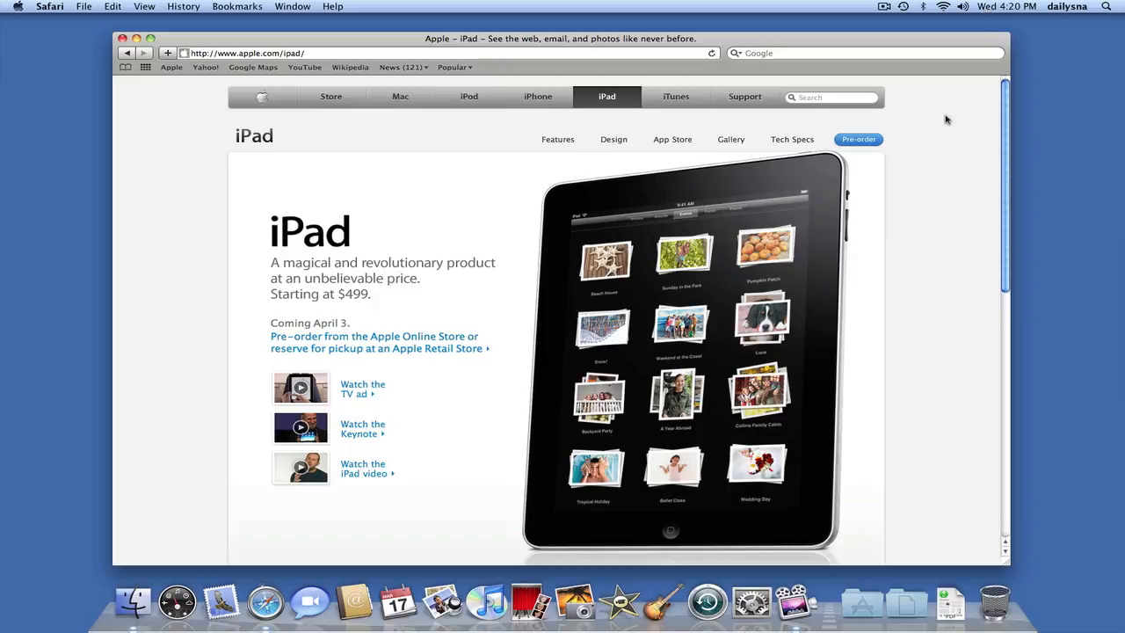
- Follow the 'Watch the Keynote' link on apple.com/ipad to the January 2010 event page
{"action": "left_click", "coordinate": [362, 429]}
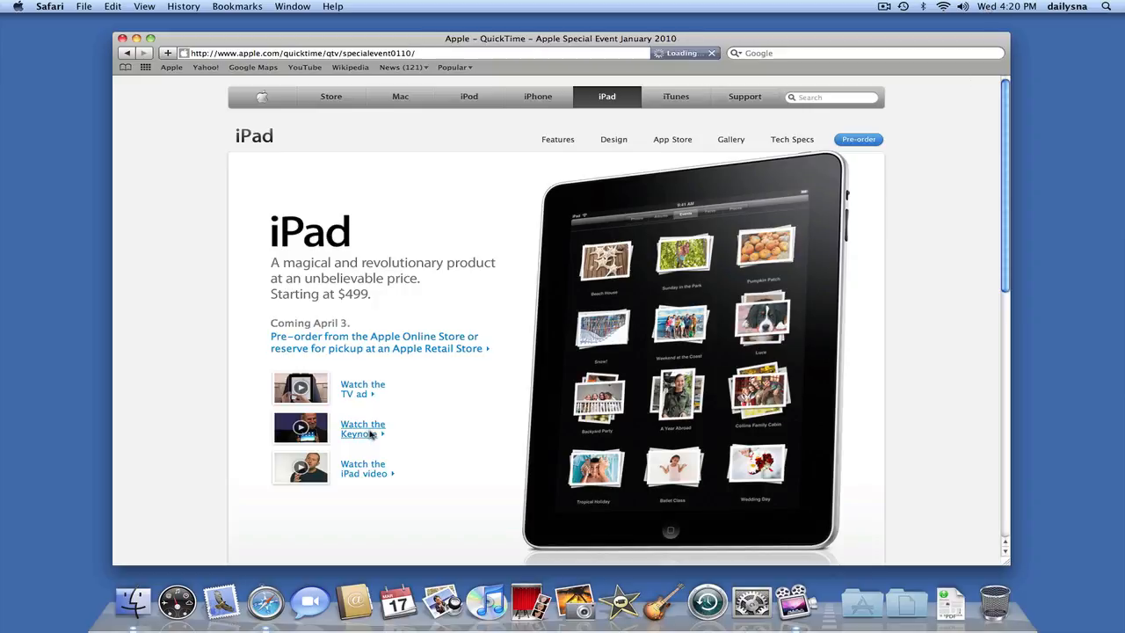
- Pick a quality link on the Special Event page to open the keynote in QuickTime
{"action": "left_click", "coordinate": [362, 428]}
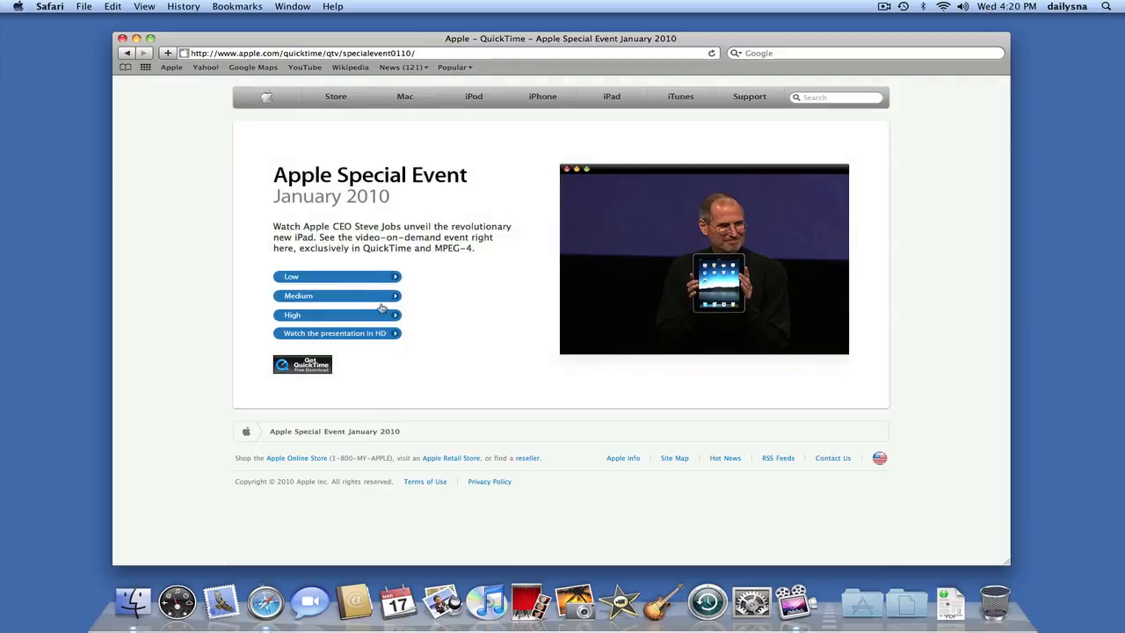
{"action": "mouse_move", "coordinate": [342, 296]}
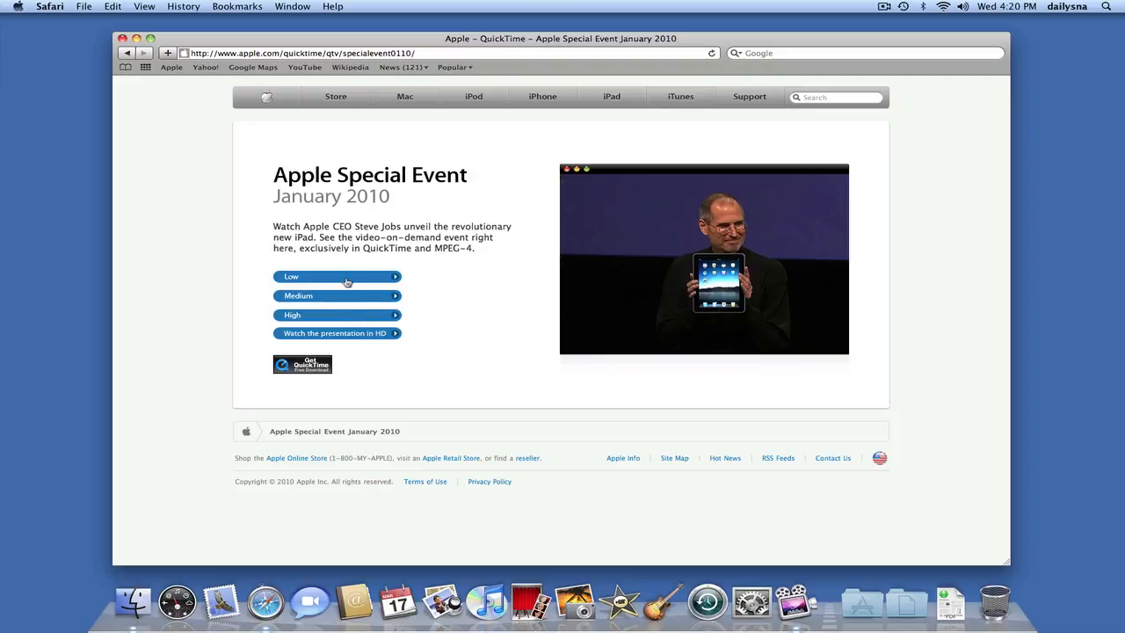
{"action": "mouse_move", "coordinate": [347, 295]}
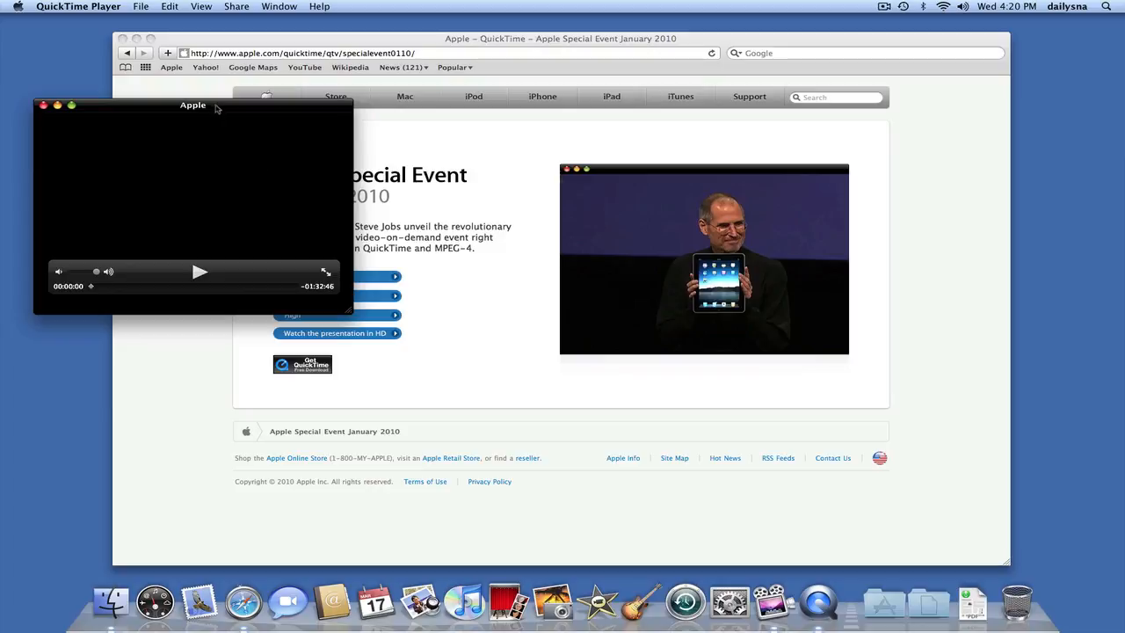
{"action": "left_click_drag", "start_coordinate": [193, 106], "coordinate": [402, 156]}
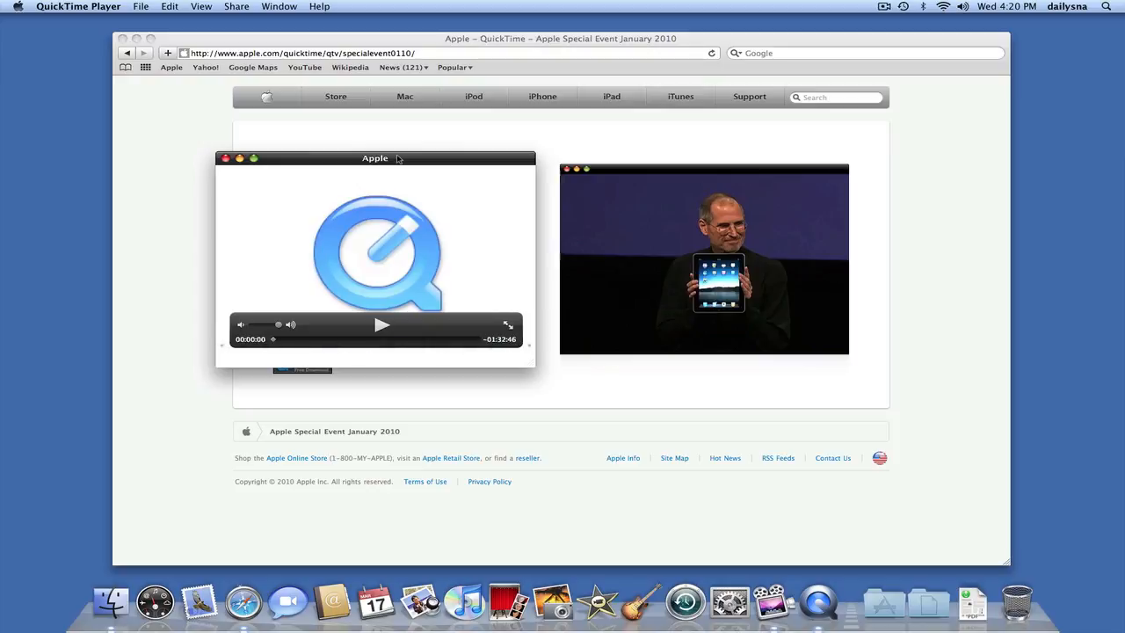
{"action": "left_click", "coordinate": [382, 325]}
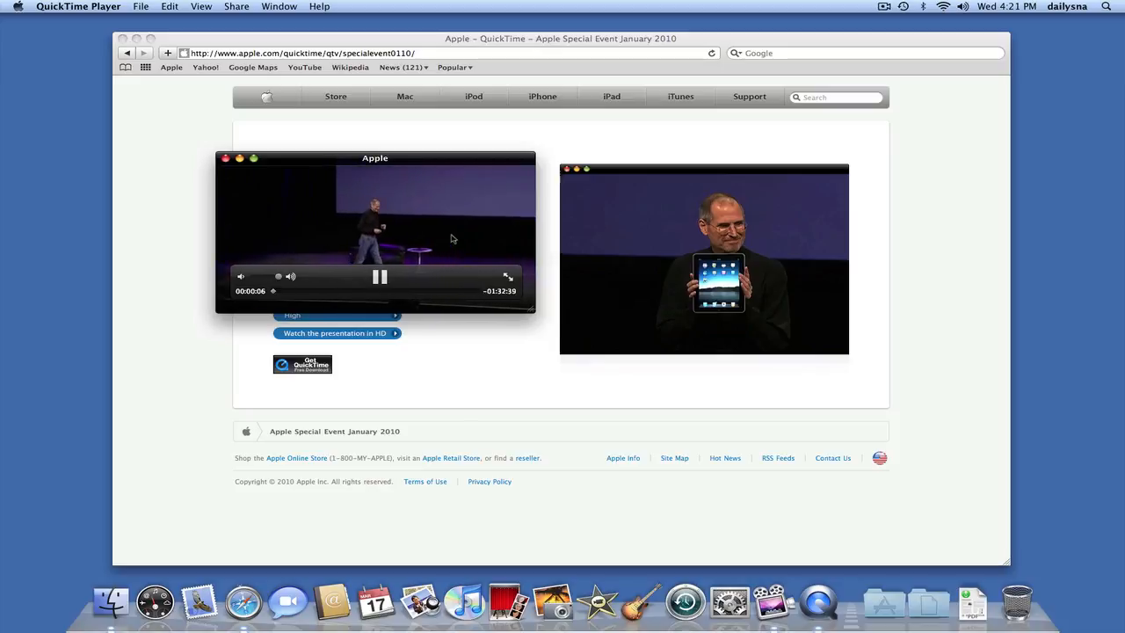
{"action": "left_click", "coordinate": [225, 158]}
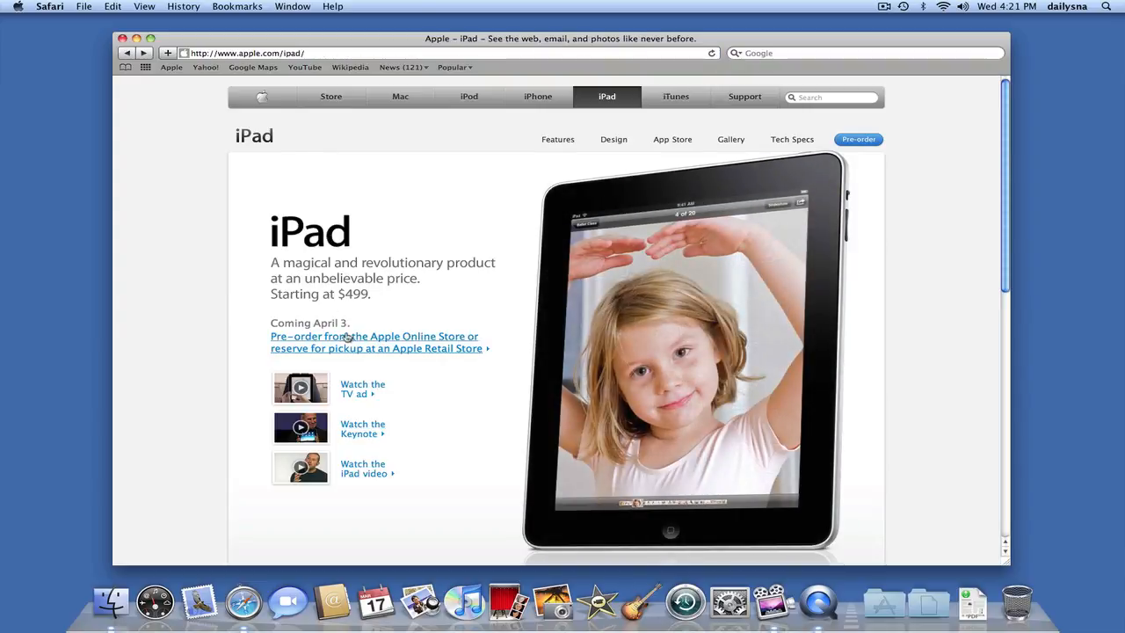
{"action": "mouse_move", "coordinate": [360, 478]}
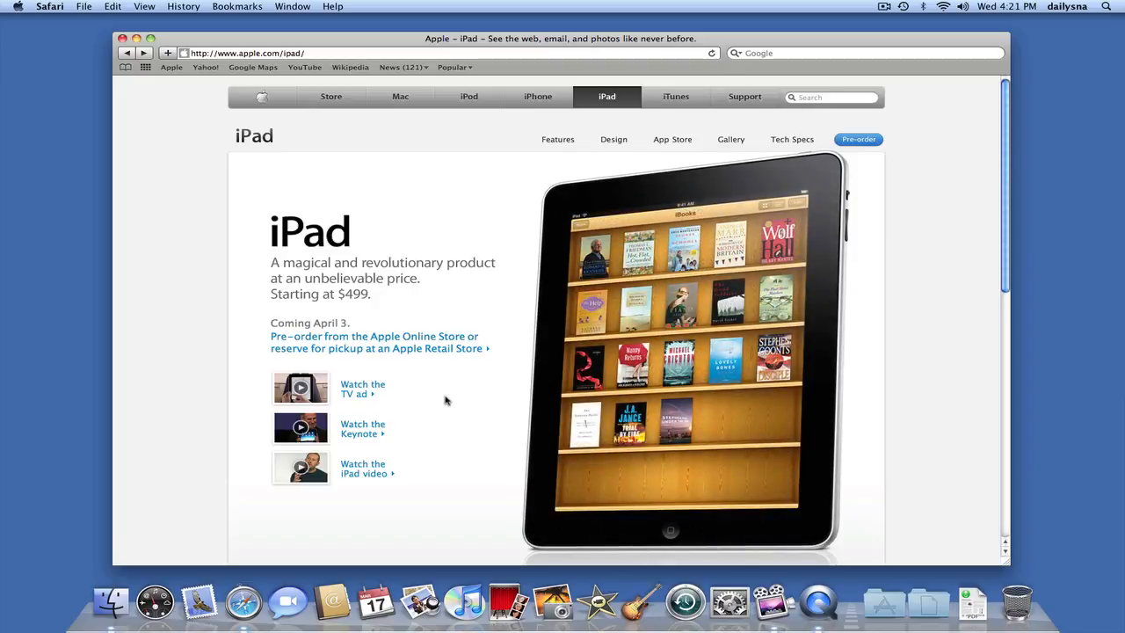
{"action": "mouse_move", "coordinate": [454, 326]}
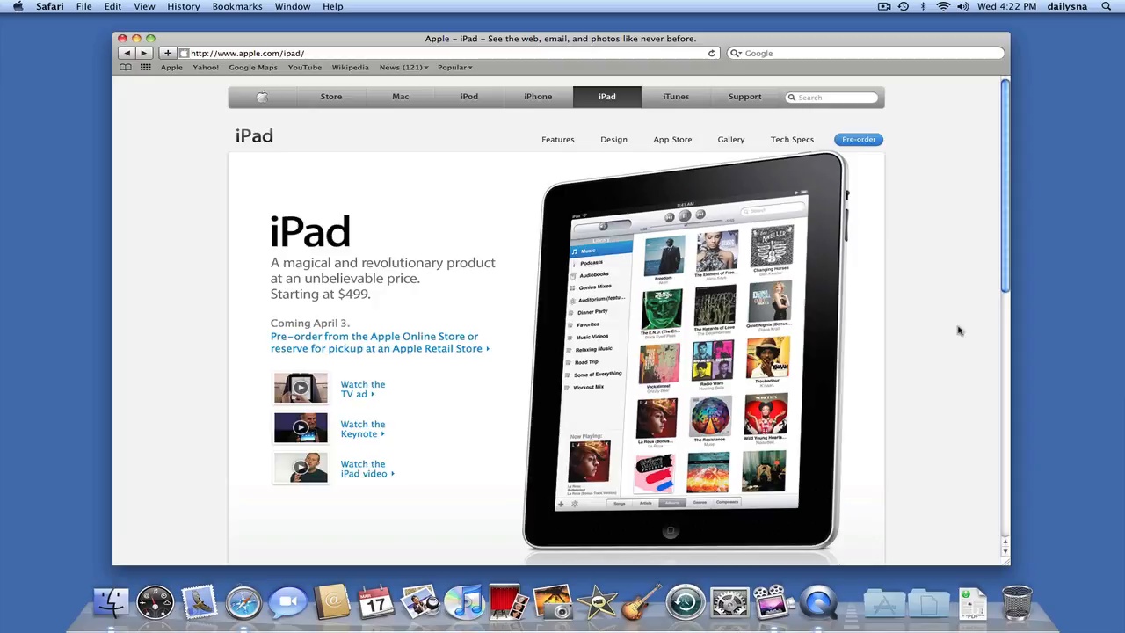
{"action": "mouse_move", "coordinate": [921, 325]}
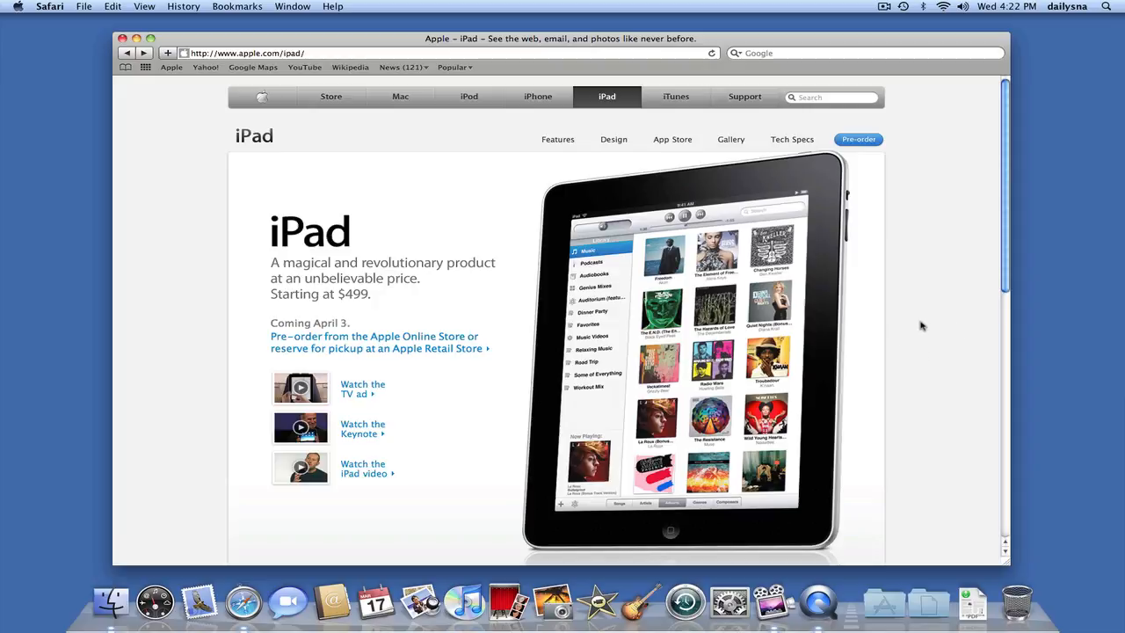